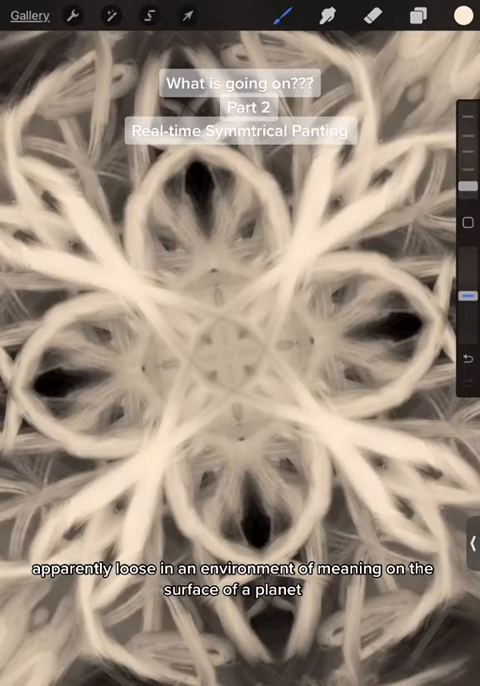
Paint a short cream stroke at the canvas center, mirrored radially into a small starburst.
left_click(223, 353)
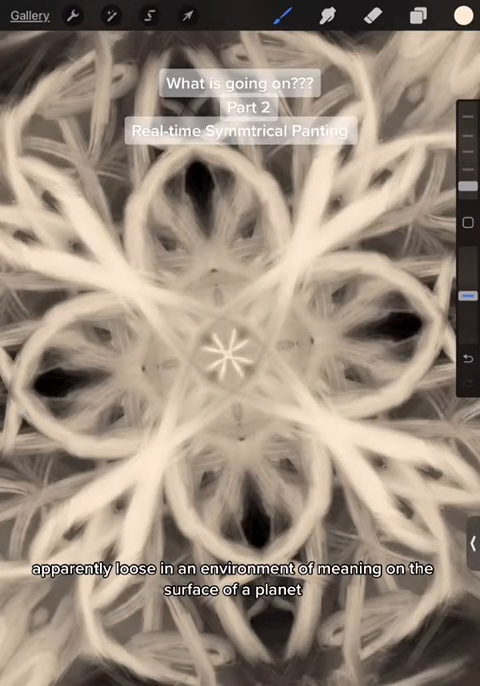